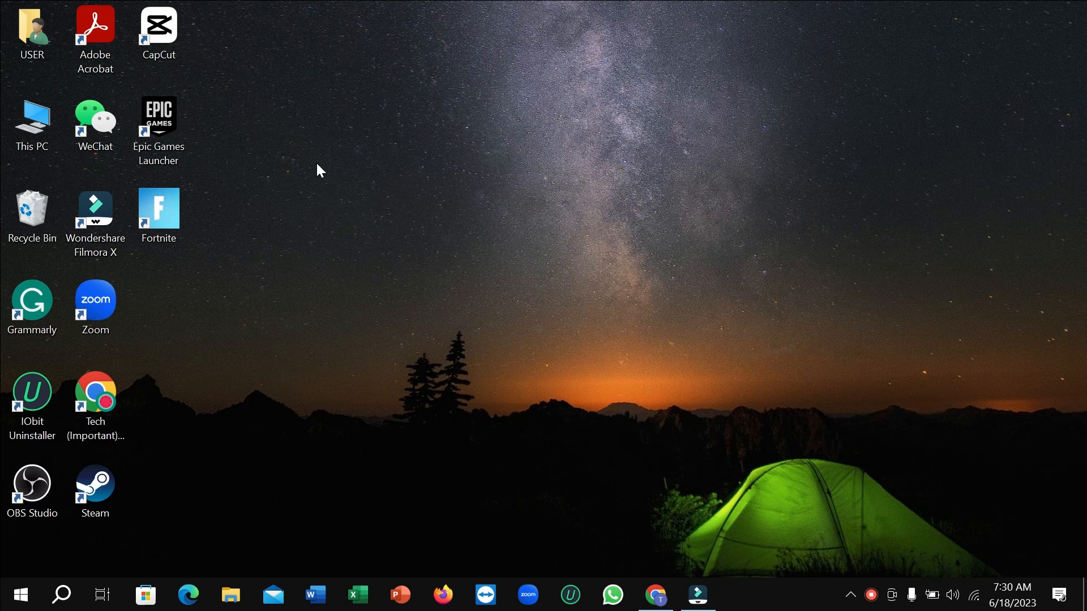
mouse_move(511, 342)
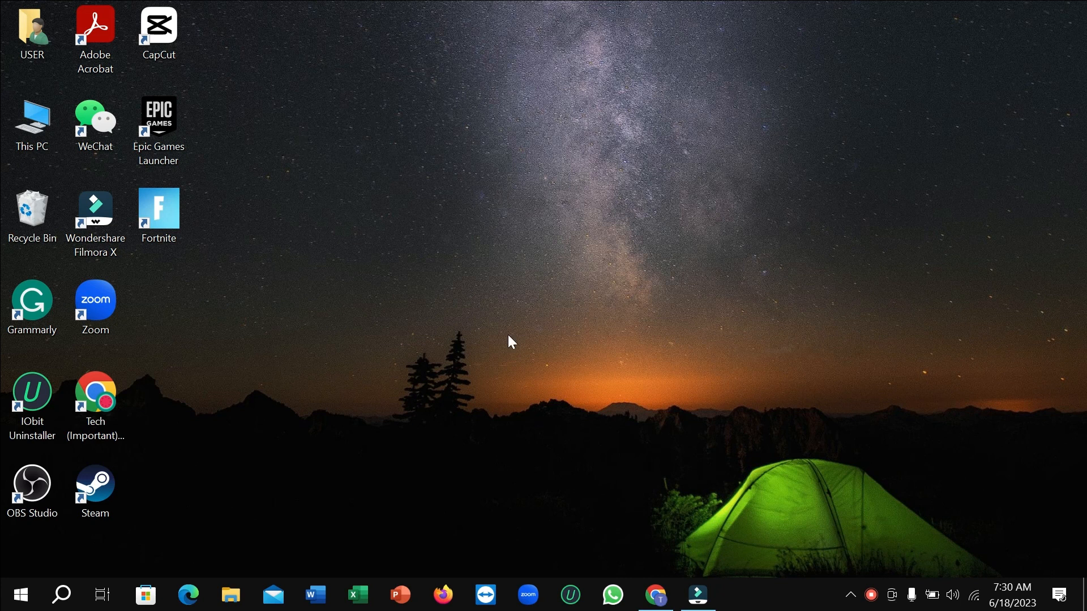
- Open Chrome and search Google for 'facebook lite apkpure'
left_click(655, 595)
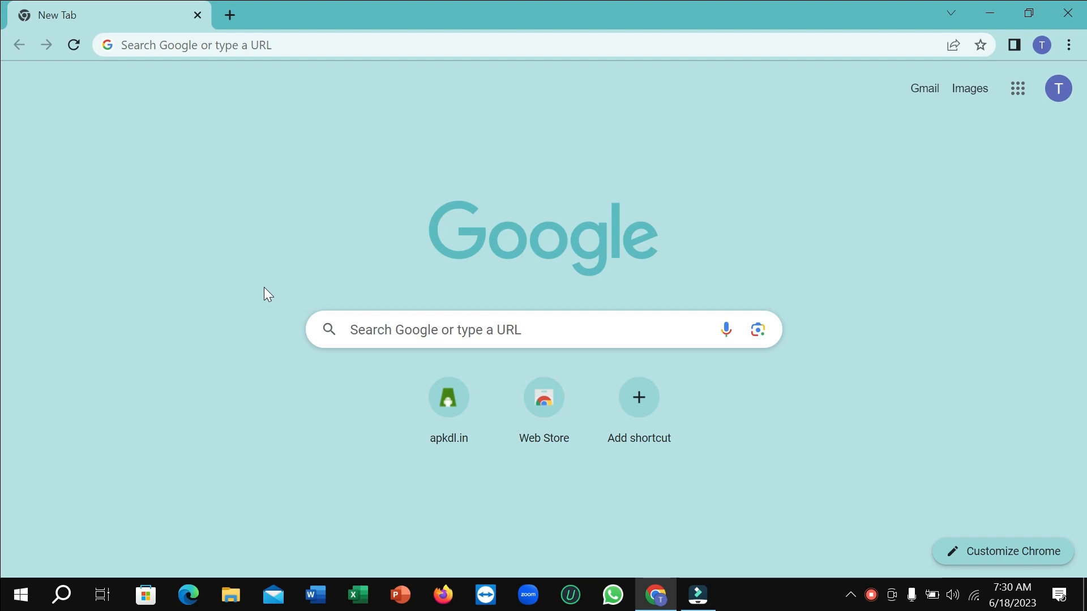
mouse_move(271, 192)
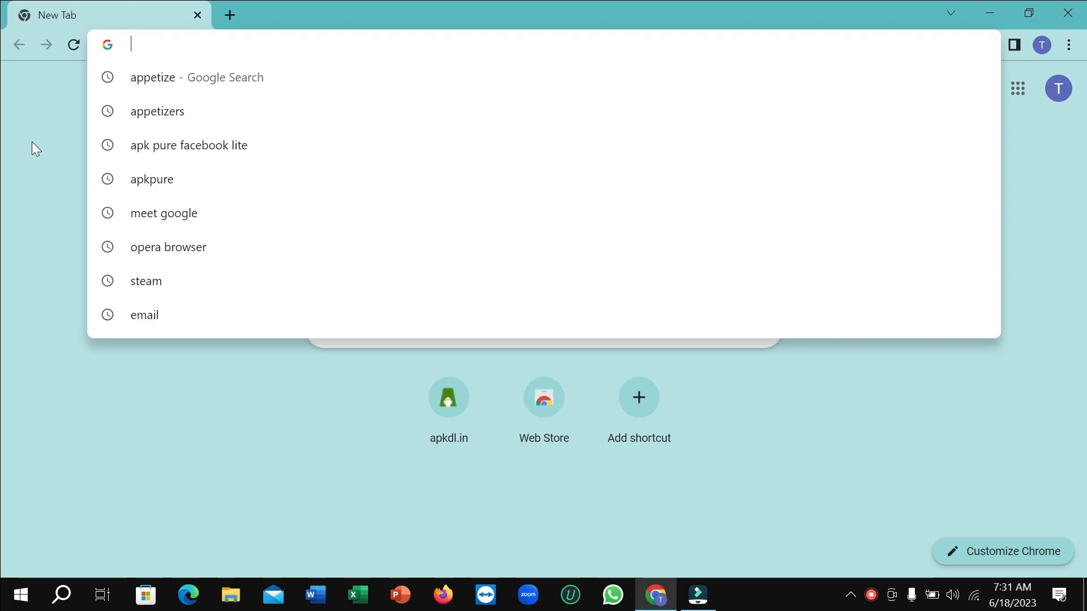
type("face")
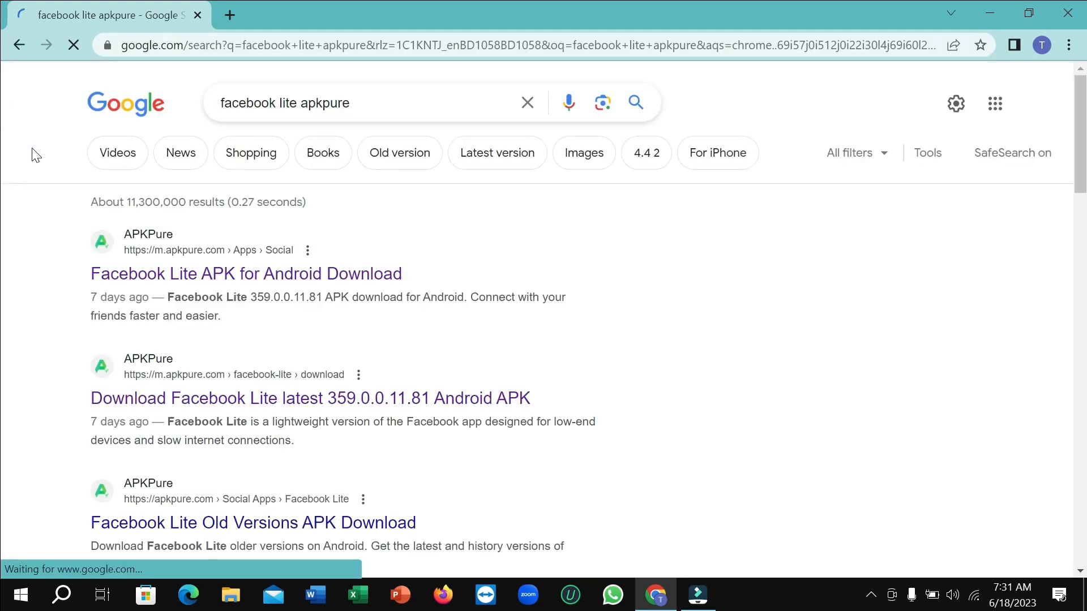
- Open APKPure's Facebook Lite page, dismiss the ad, and start the 2.1 MB APK download
left_click(246, 273)
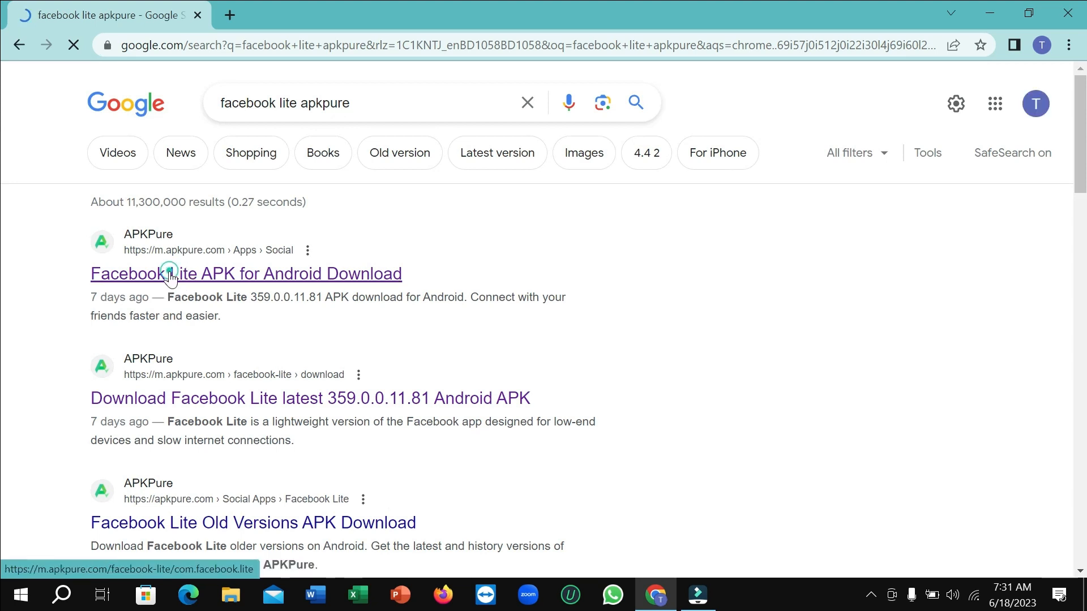
left_click(246, 273)
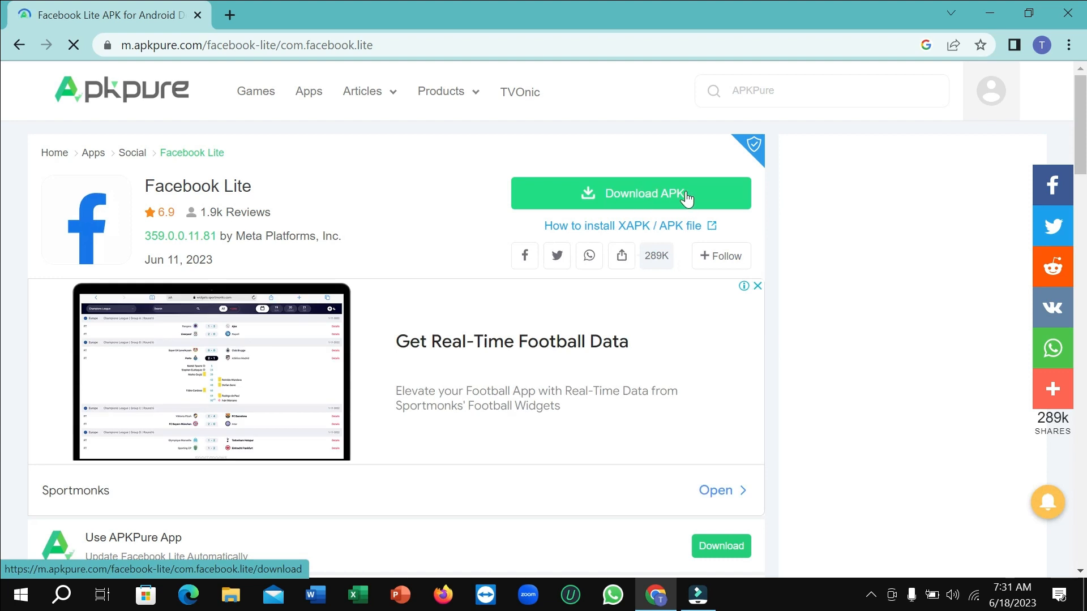
left_click(630, 193)
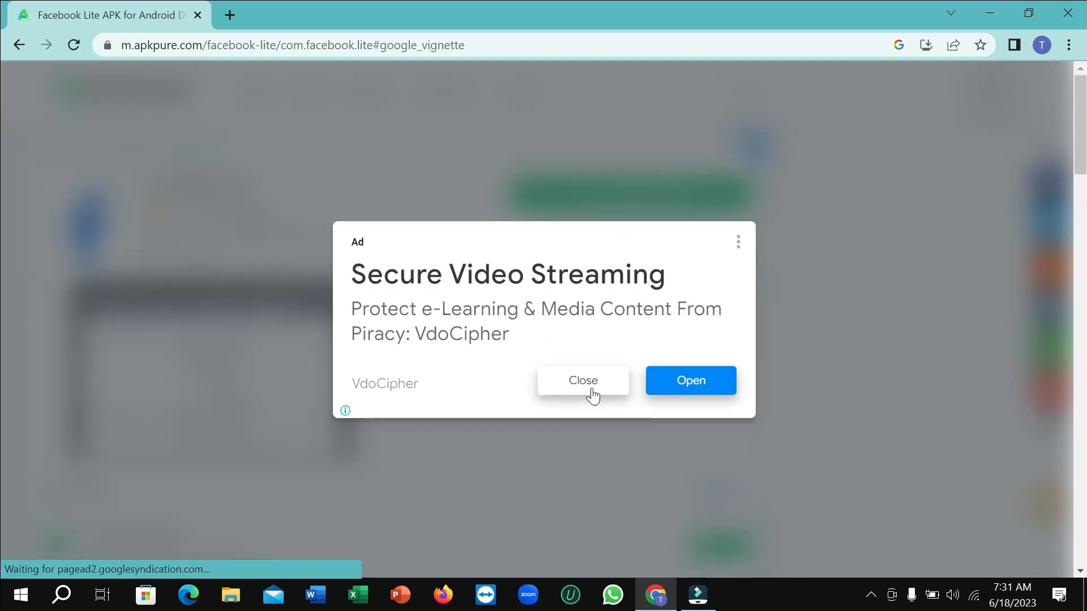
left_click(583, 381)
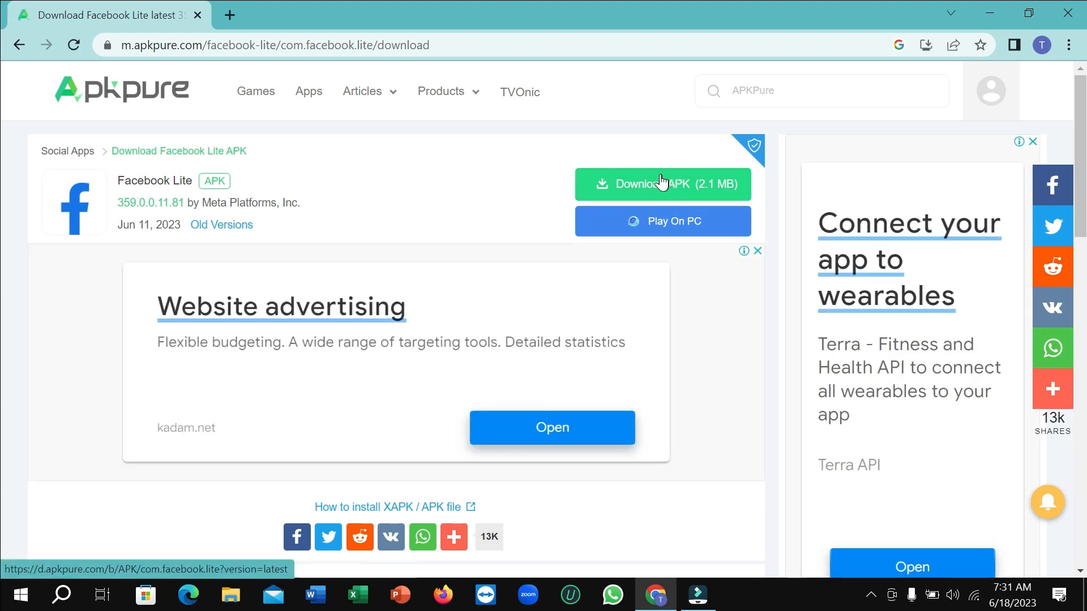
left_click(661, 183)
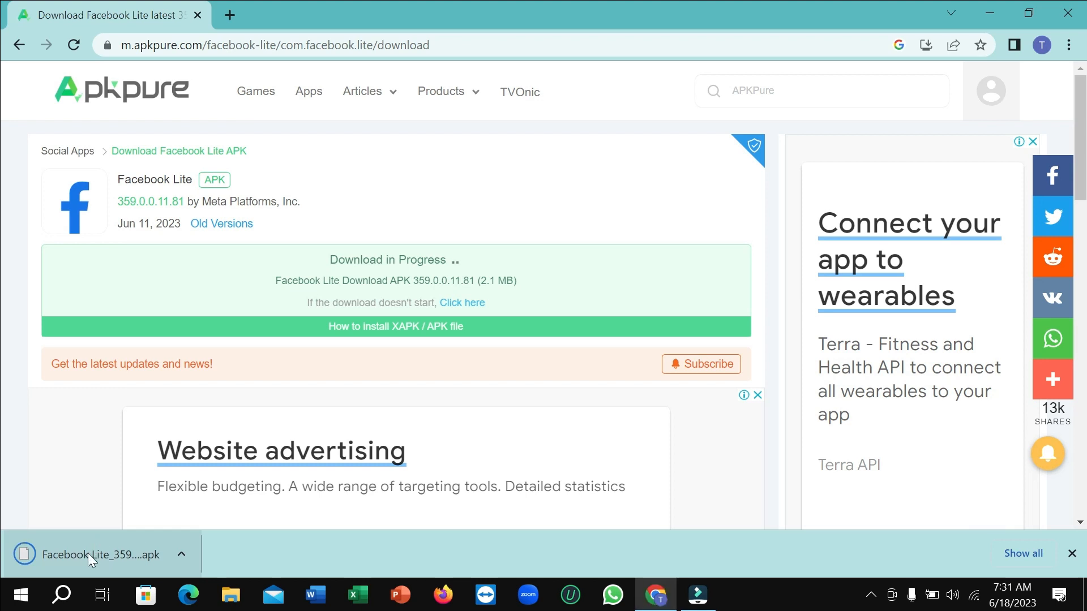
mouse_move(231, 11)
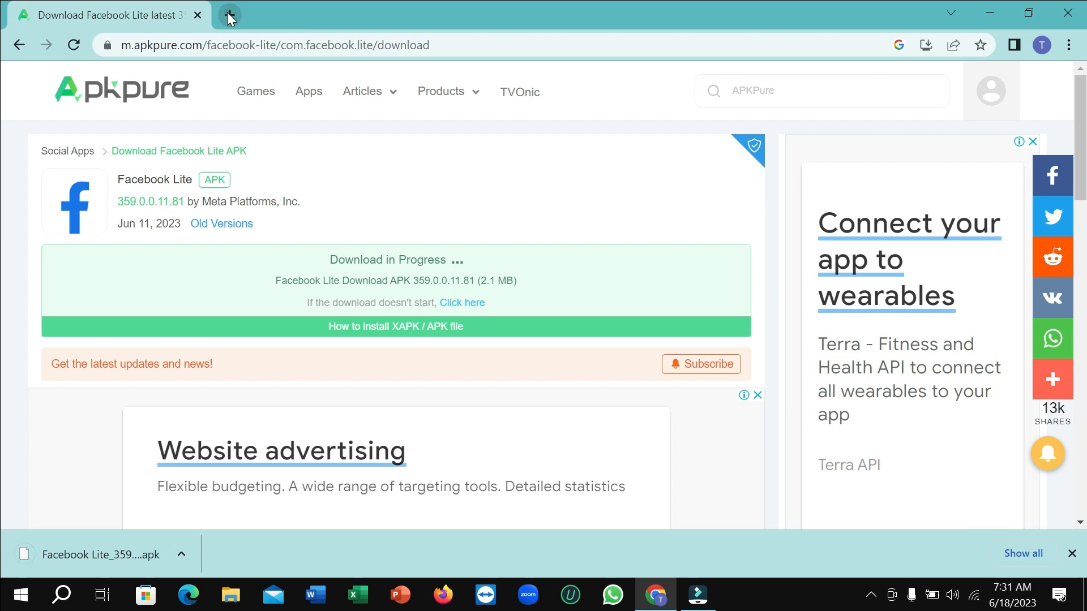
- In a new Chrome tab, search Google for 'appetize'
left_click(230, 15)
type("a")
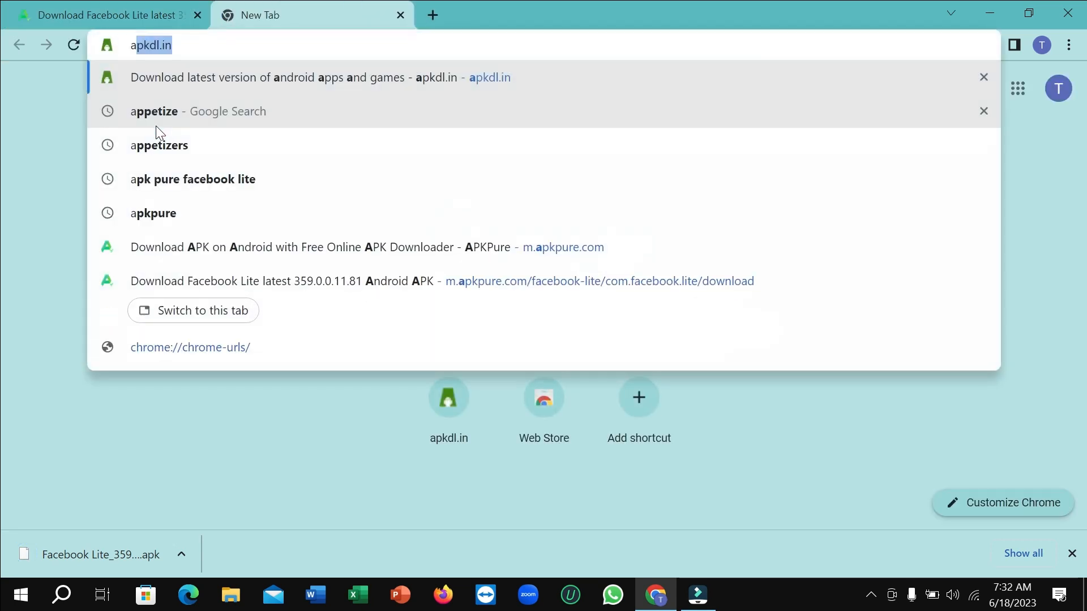
left_click(154, 111)
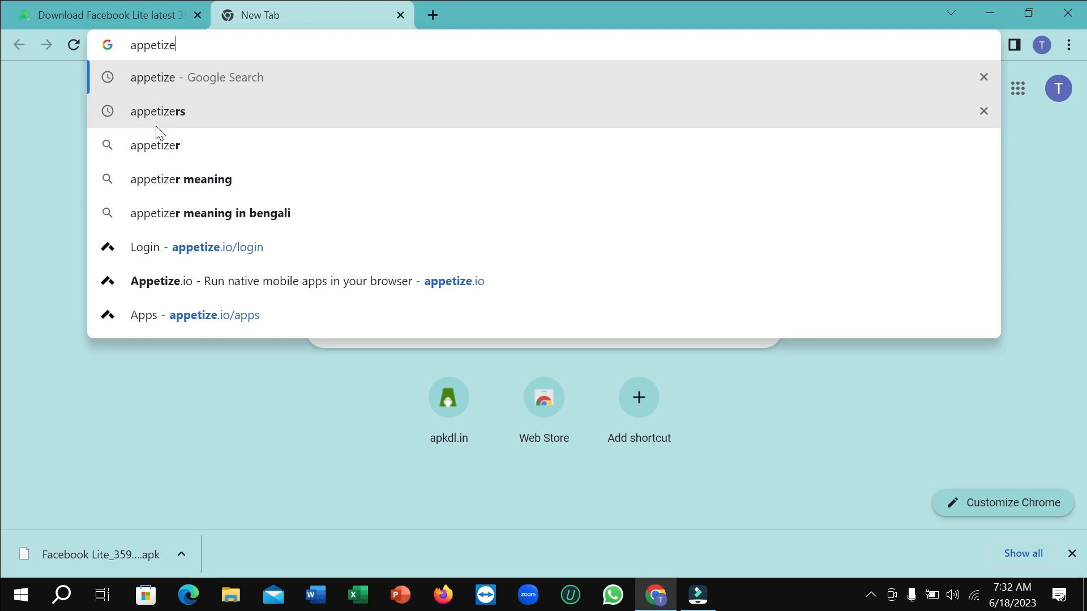
key("Enter")
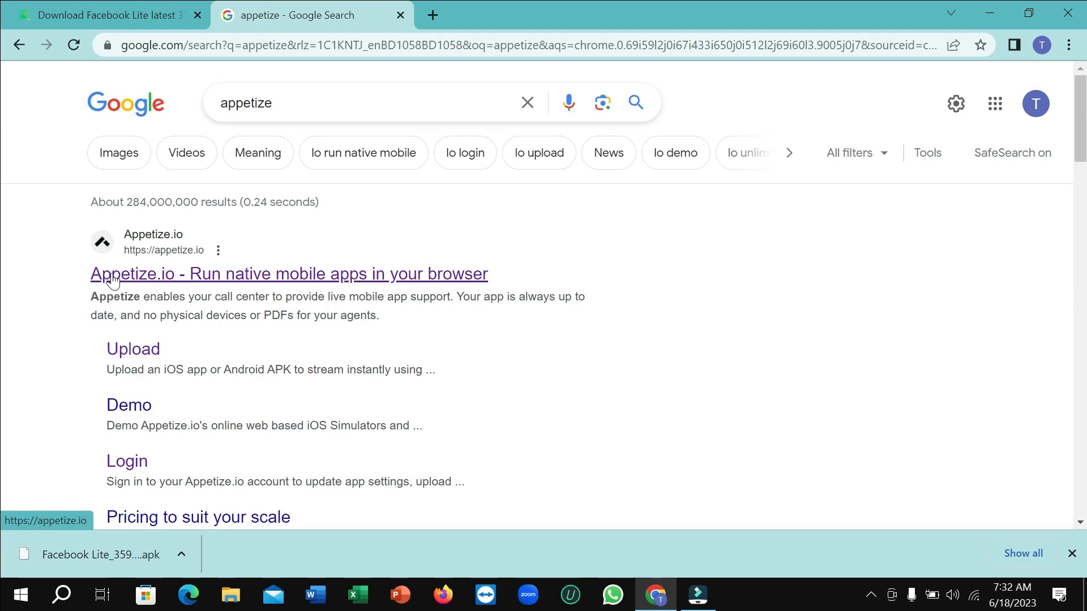
- Briefly visit the Appetize.io site, then return to the appetize search results
left_click(290, 274)
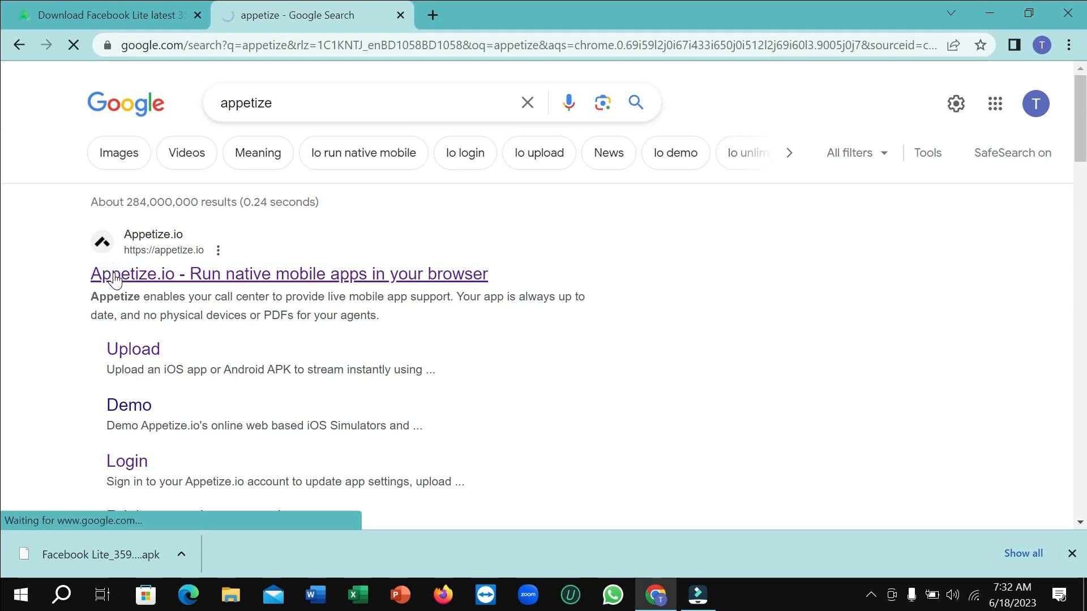
left_click(288, 275)
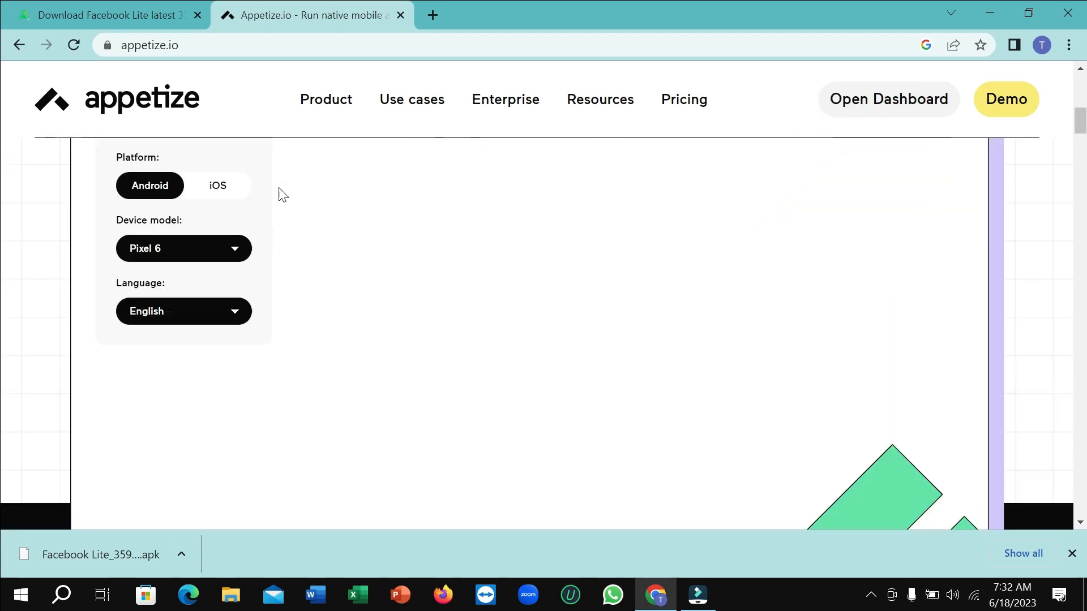
left_click(18, 44)
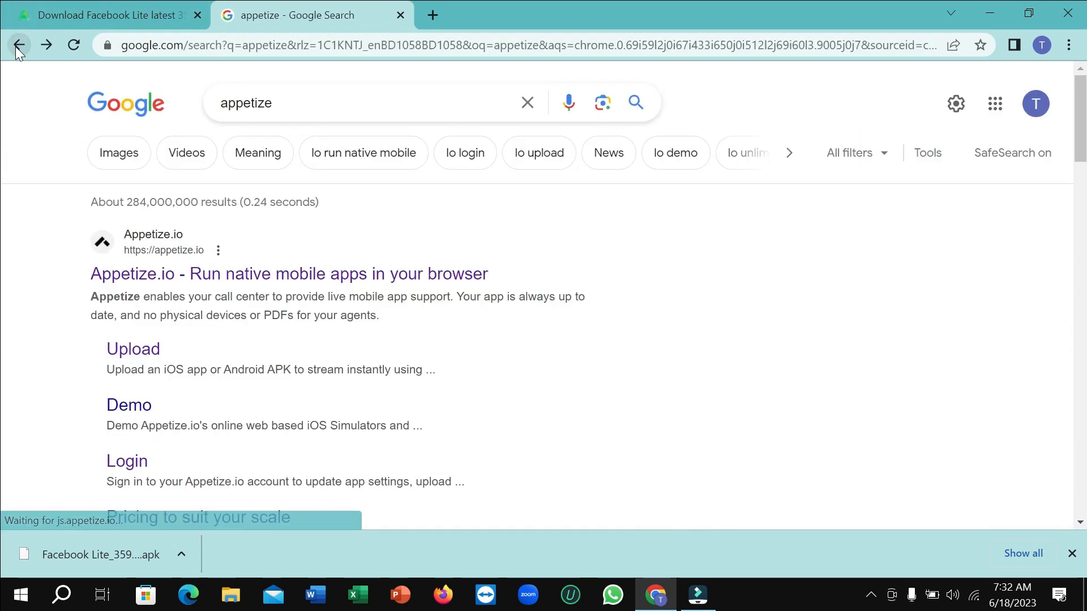
mouse_move(133, 349)
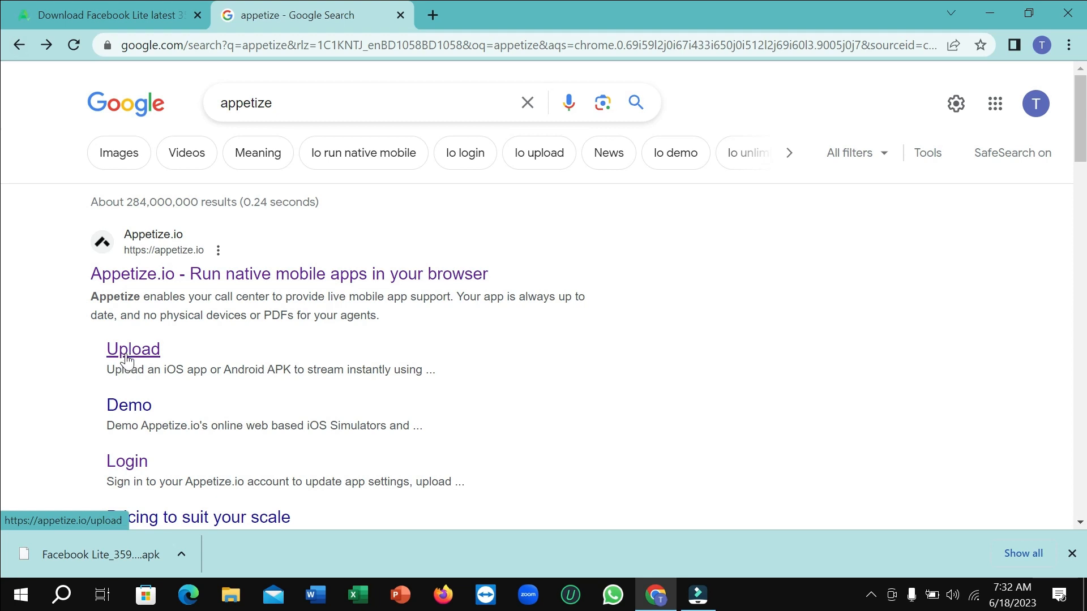
- Open Appetize.io's Upload page and select the Facebook Lite APK from Downloads
left_click(133, 349)
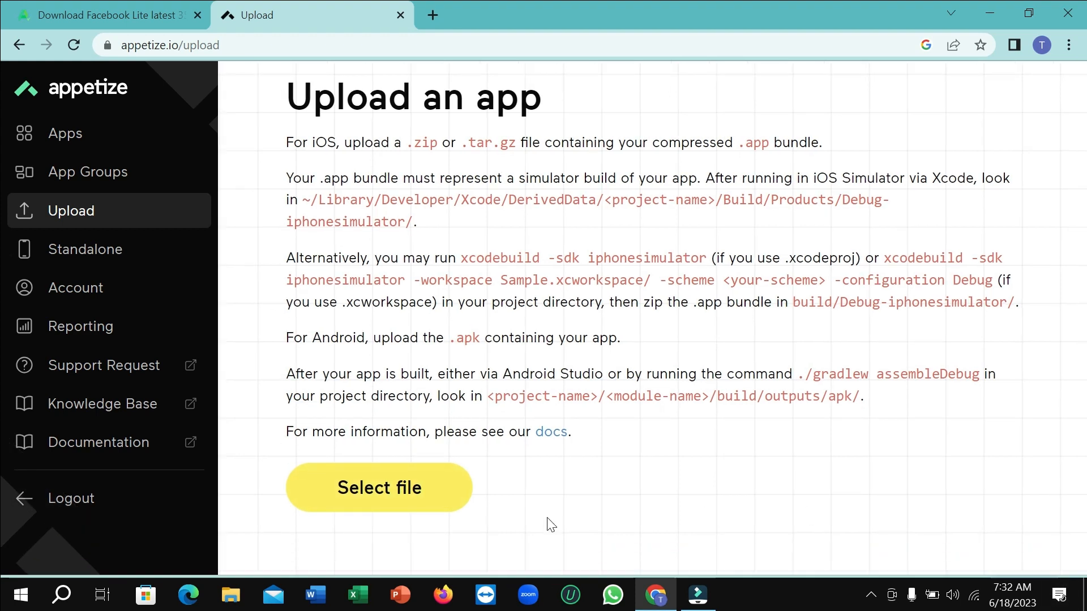
left_click(379, 487)
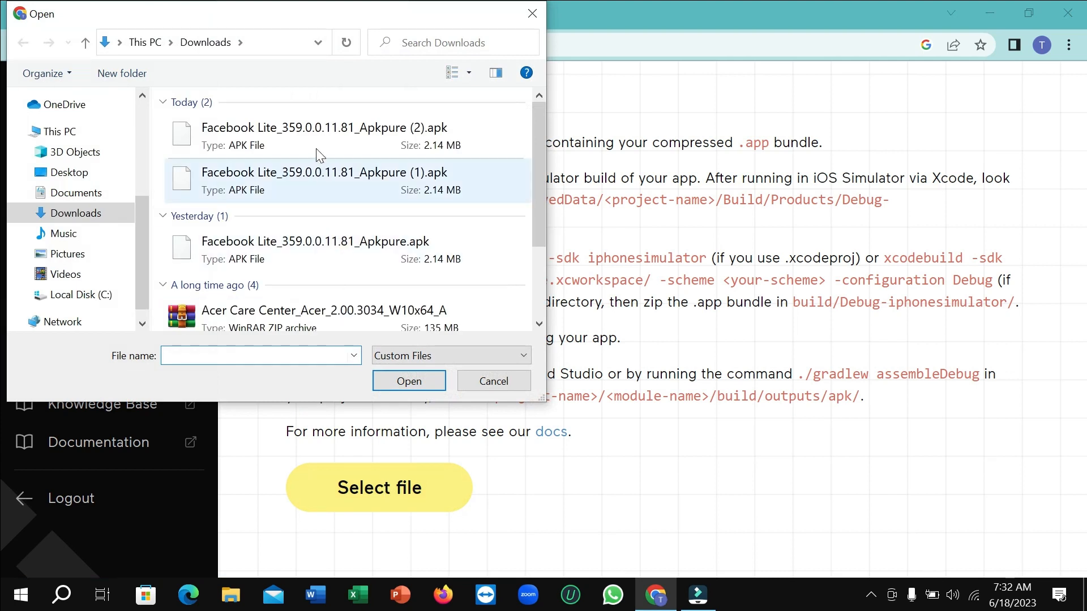
left_click(319, 136)
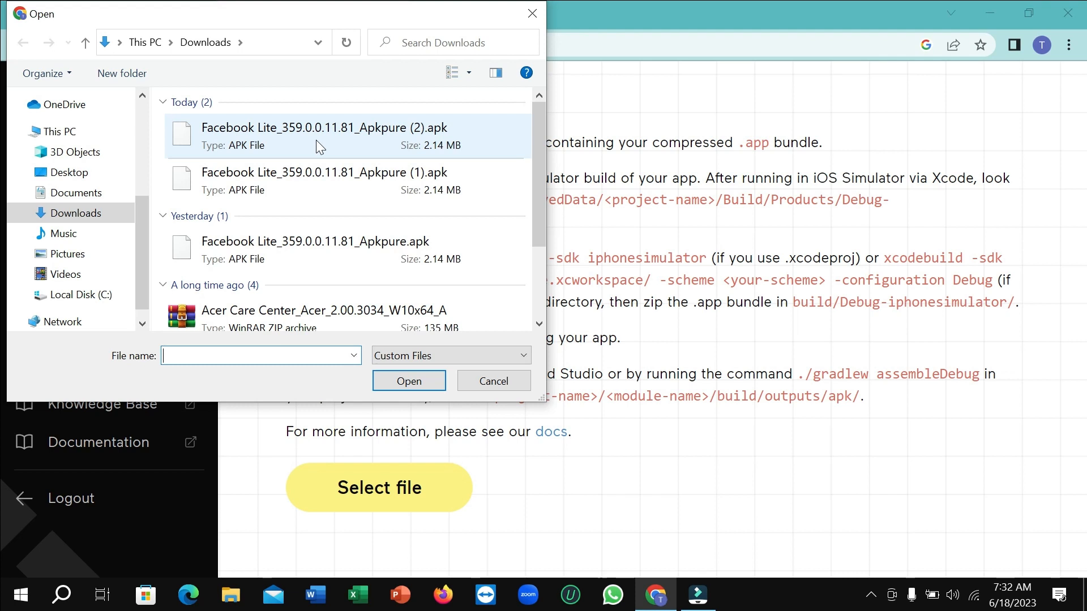
left_click(322, 135)
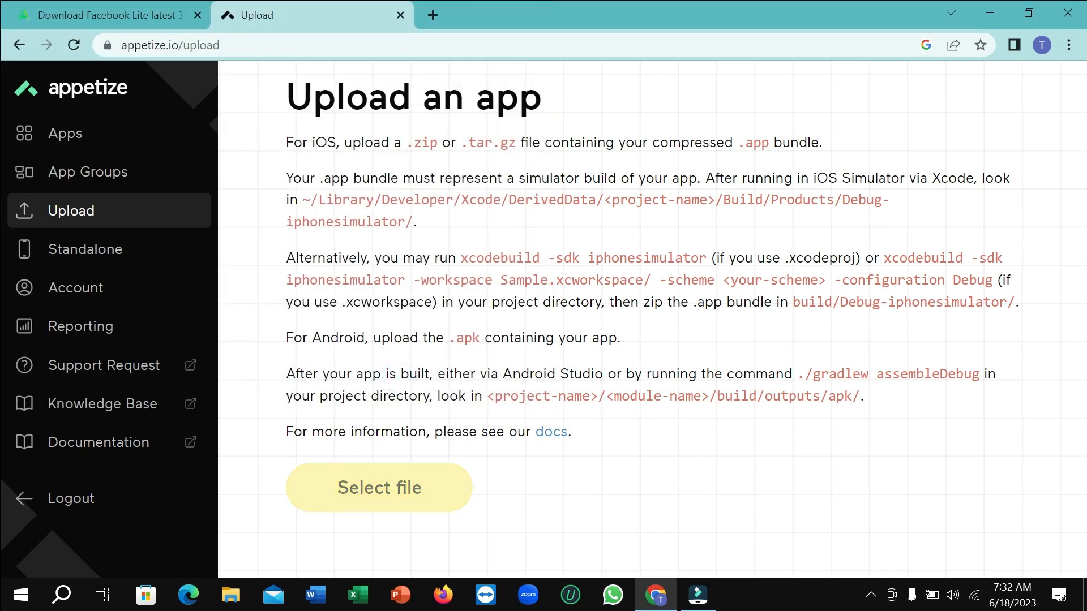
- Wait for the Facebook Lite upload to finish and bring up the Upload successful details
left_click(378, 487)
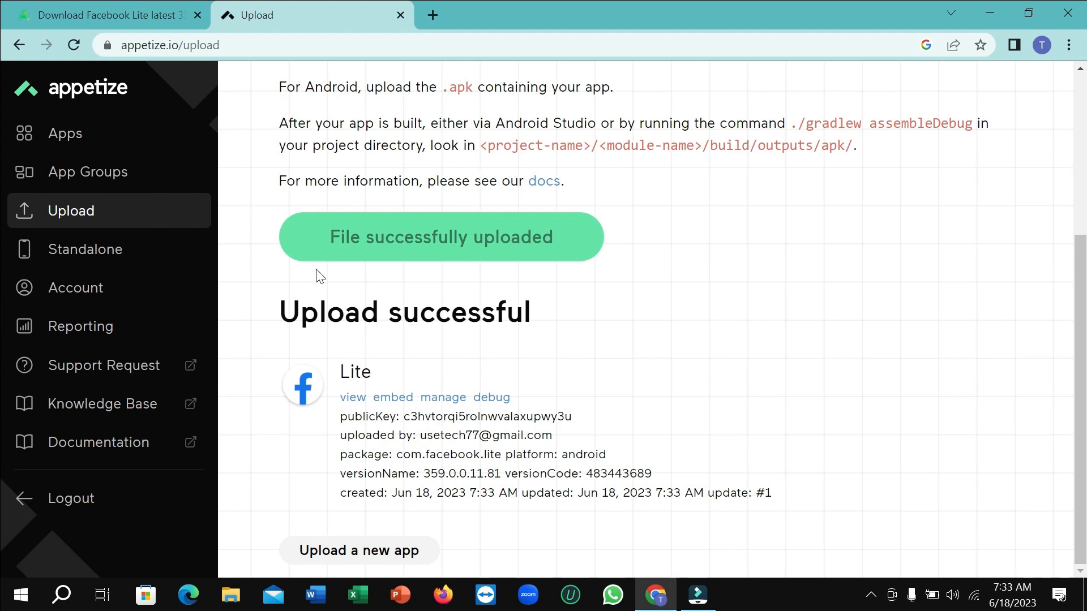
mouse_move(313, 342)
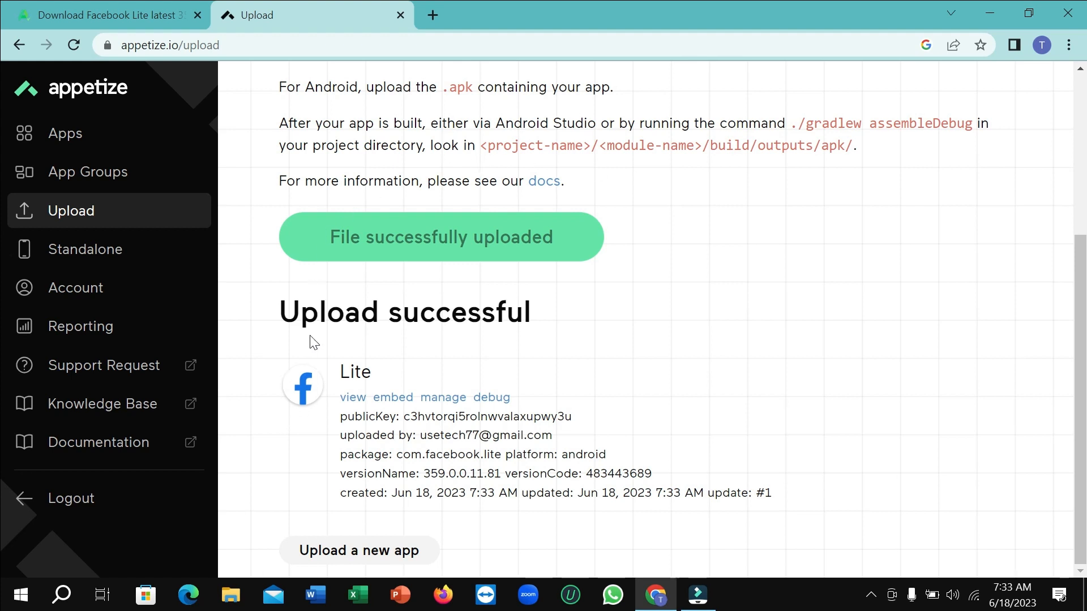
left_click(281, 315)
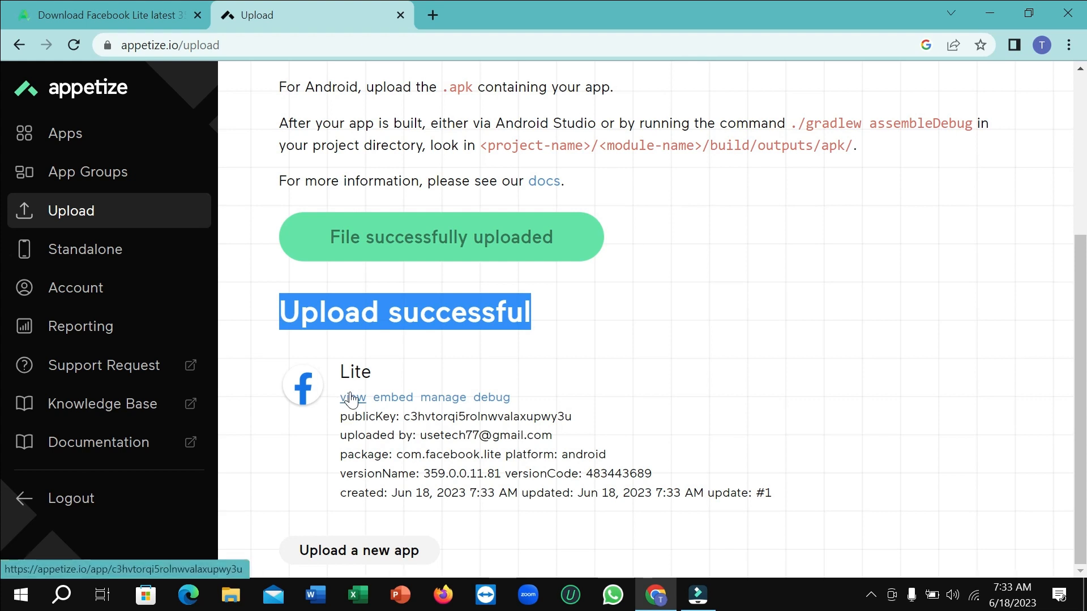
- Launch the Lite app on the emulated phone, allow contacts access, and tap the email and password fields
left_click(352, 398)
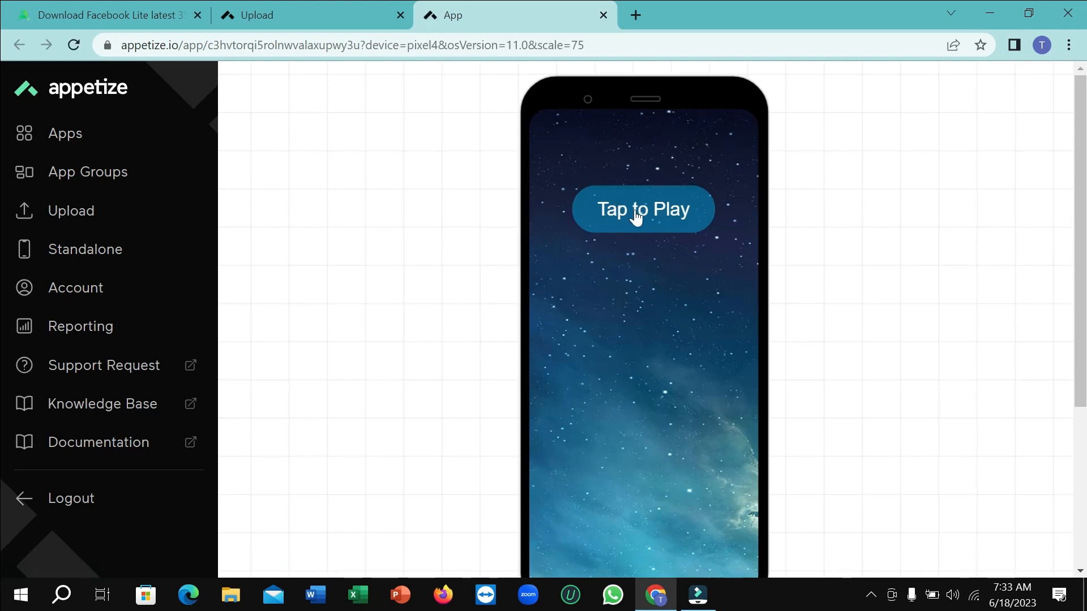
left_click(642, 209)
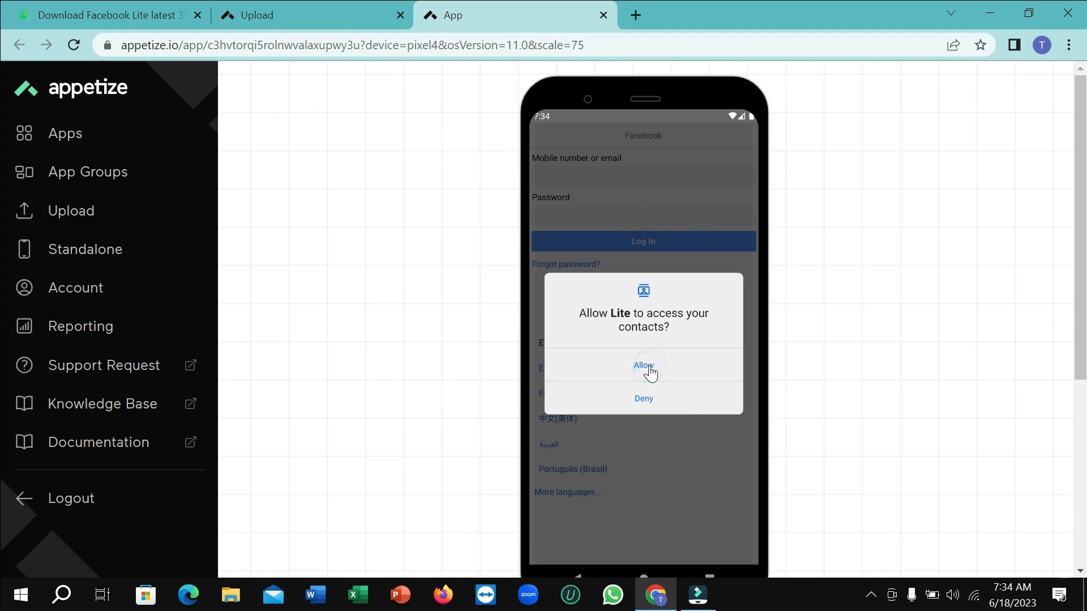
left_click(642, 365)
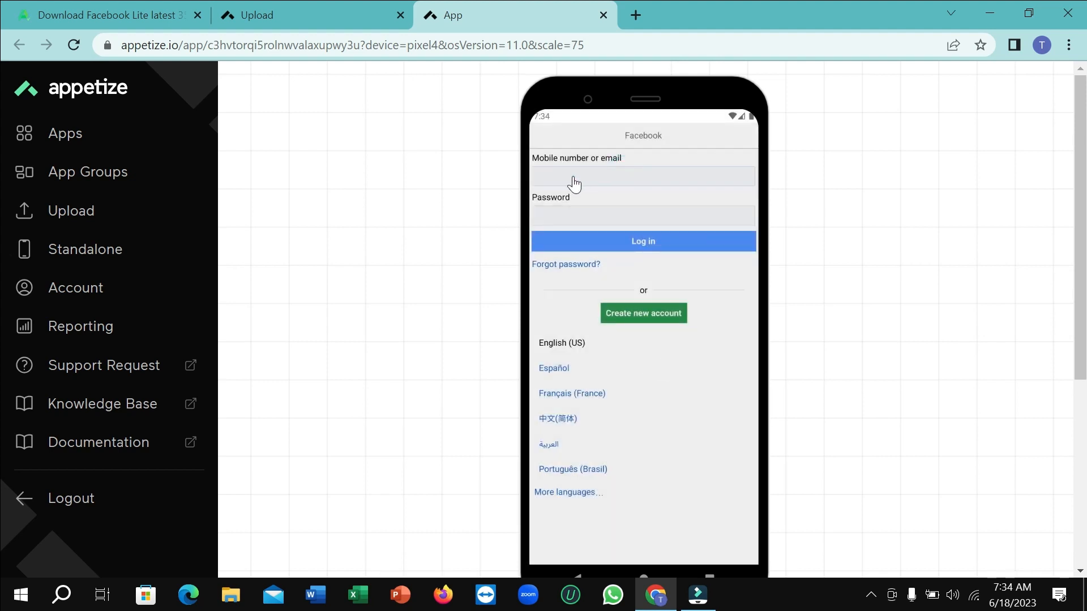
left_click(643, 216)
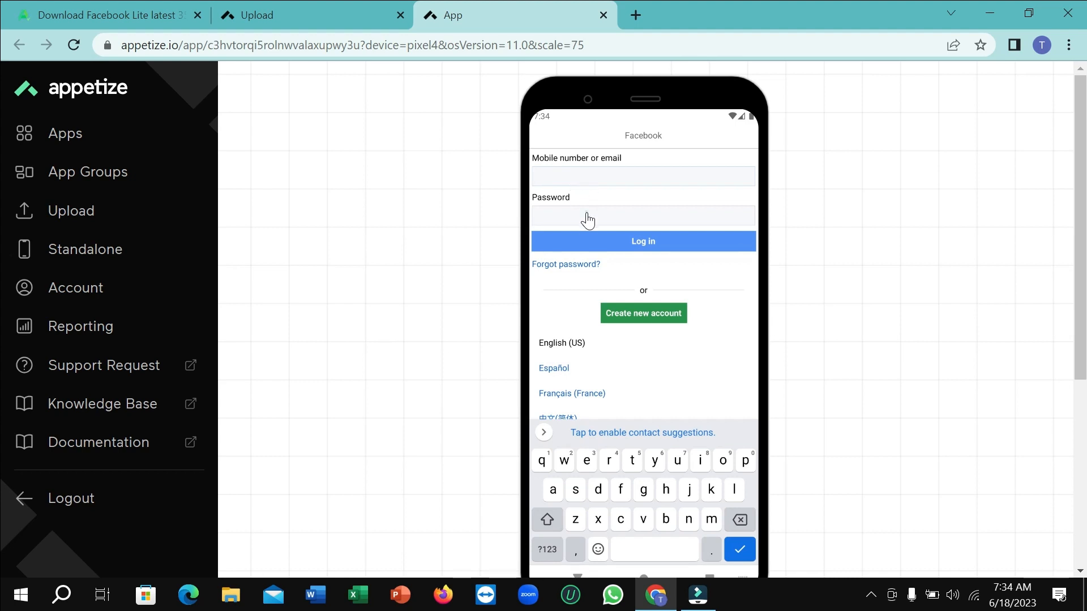
left_click(642, 215)
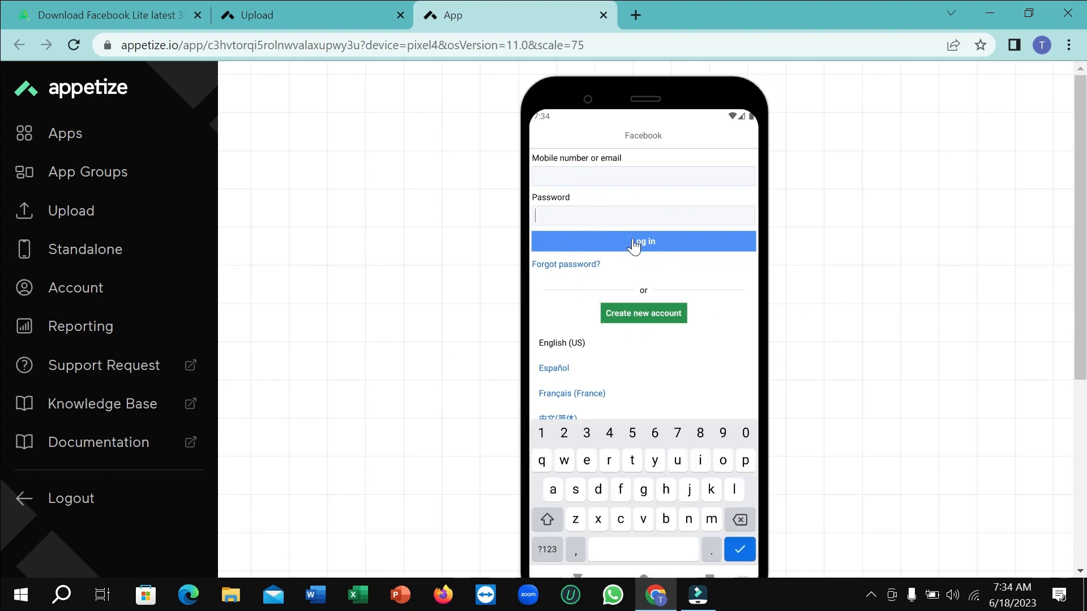
mouse_move(646, 267)
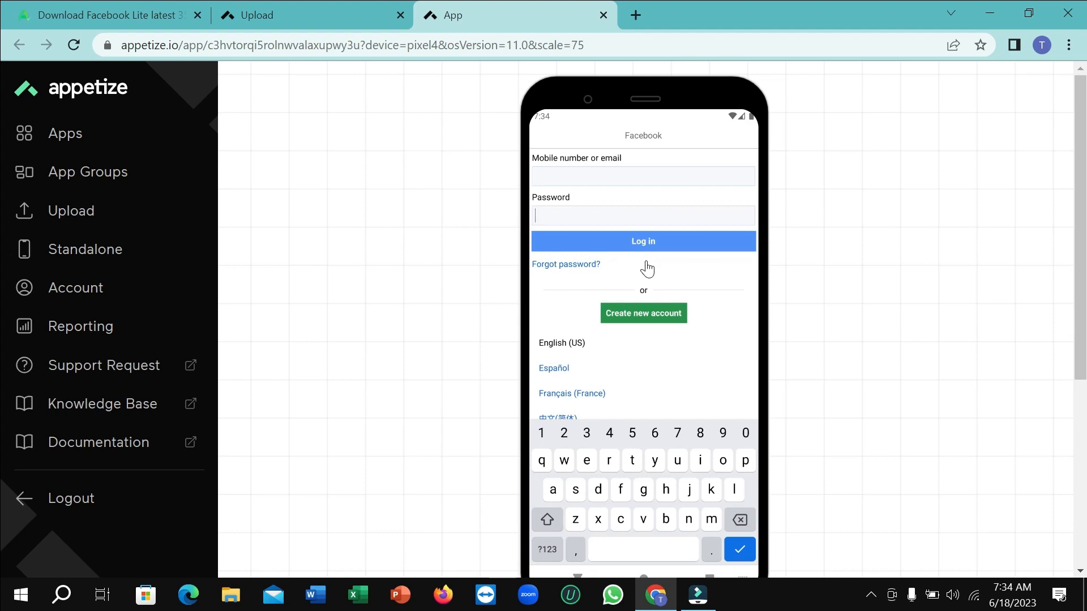